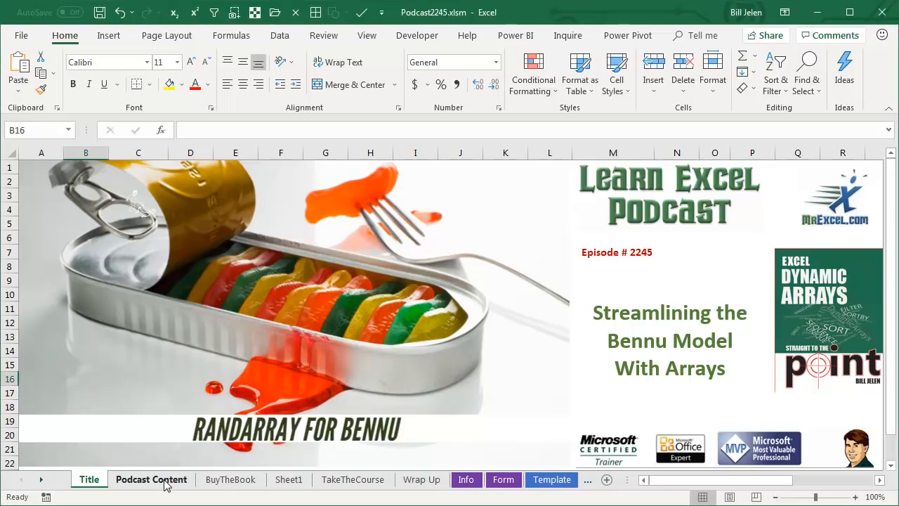
# - Show the Podcast Content sheet summarizing the original Bennu model's 100K formula cells
pyautogui.click(151, 479)
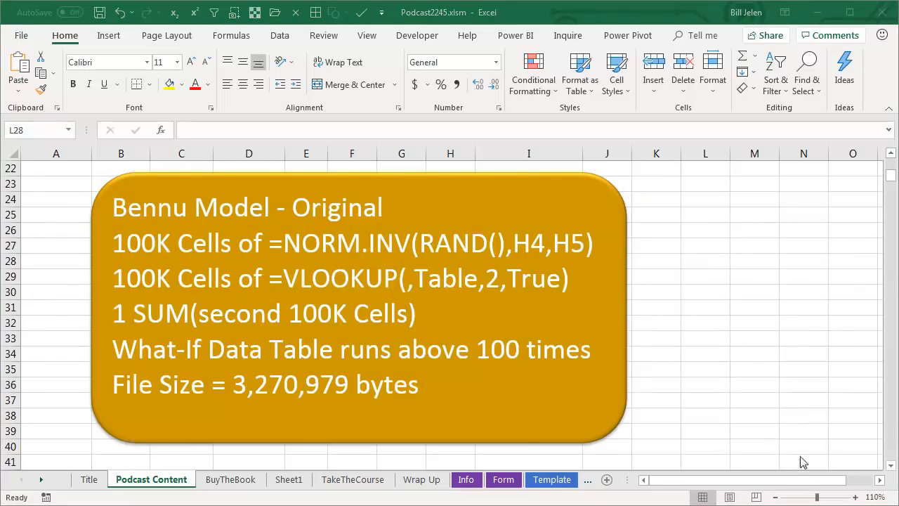
pyautogui.moveTo(773, 390)
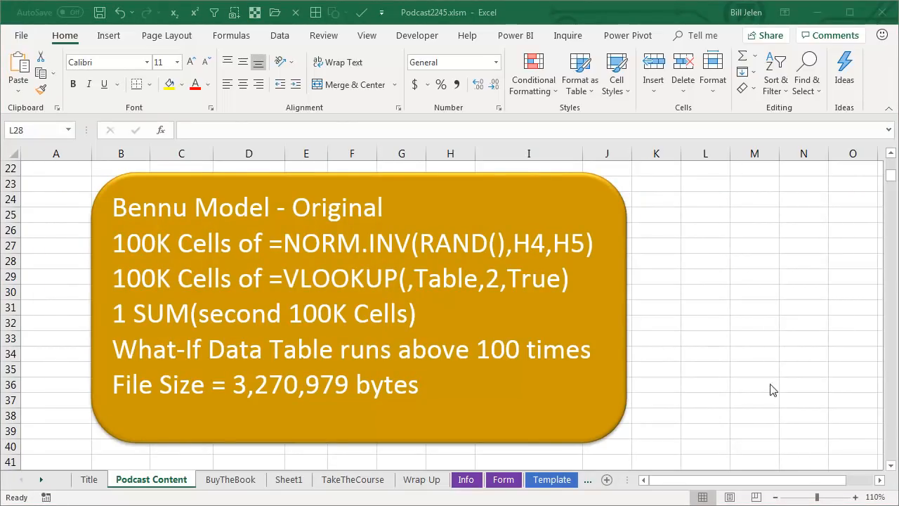
pyautogui.moveTo(693, 340)
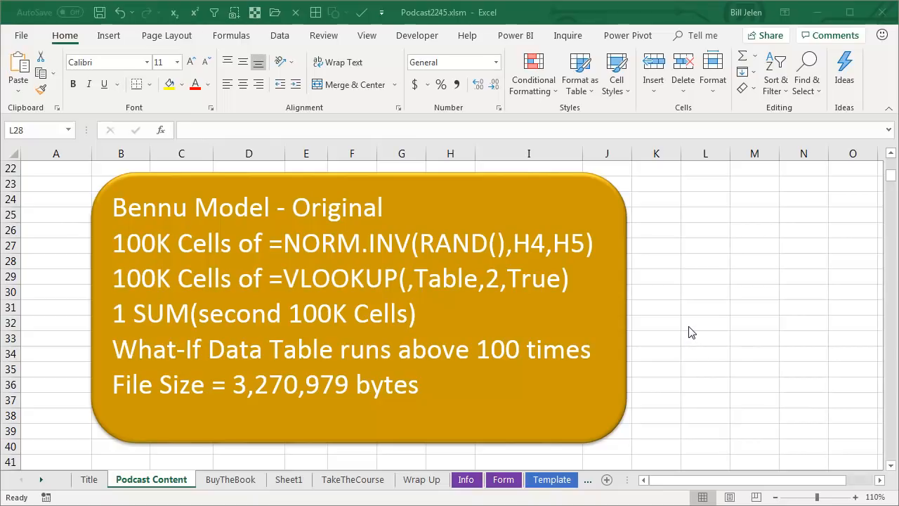
pyautogui.moveTo(685, 316)
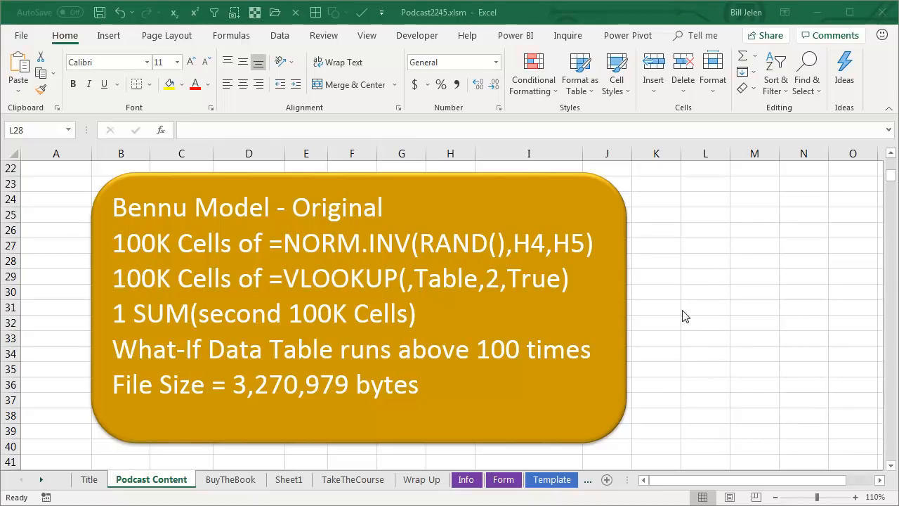
pyautogui.moveTo(274, 252)
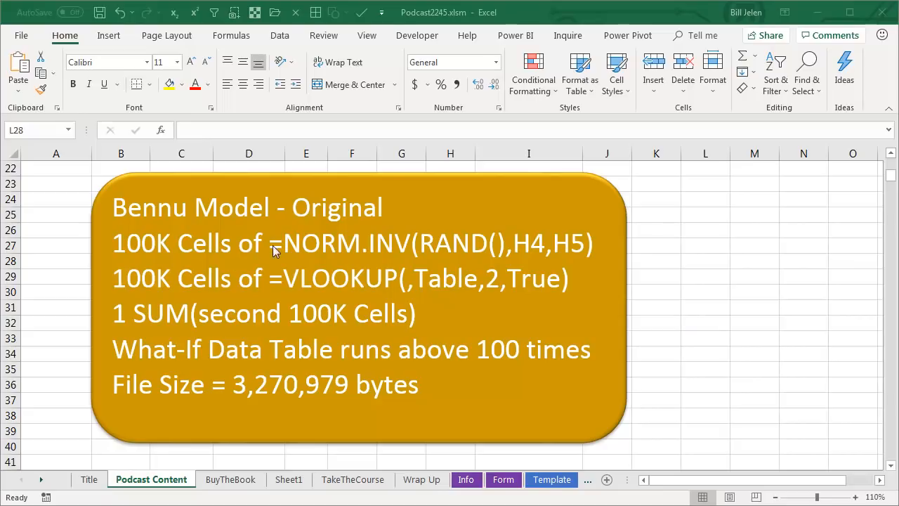
pyautogui.moveTo(457, 257)
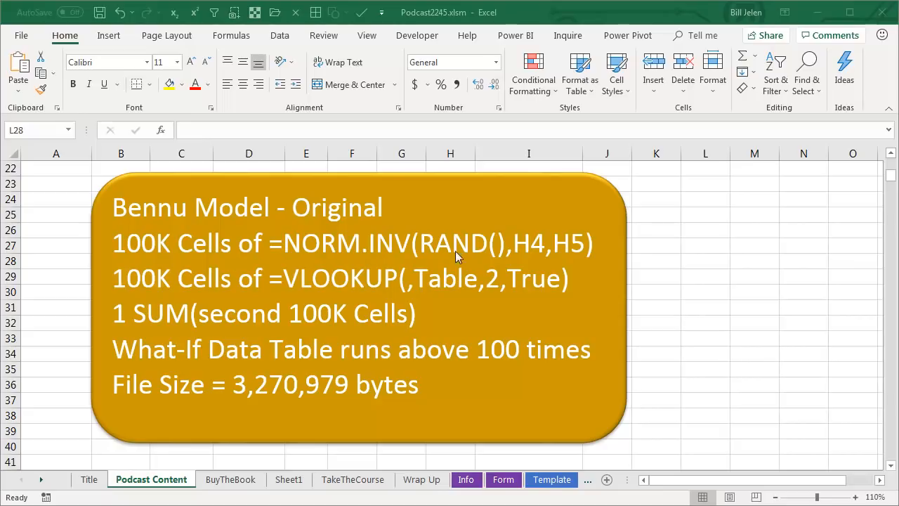
pyautogui.moveTo(155, 300)
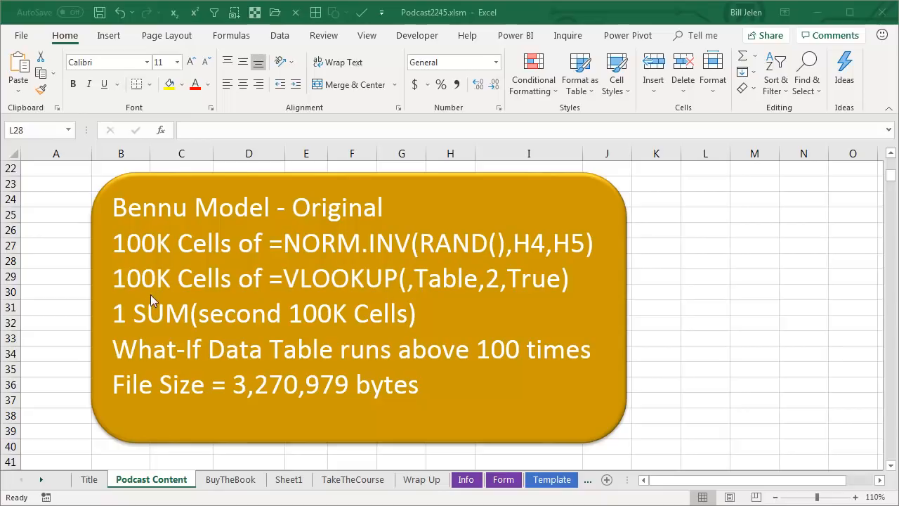
pyautogui.moveTo(404, 250)
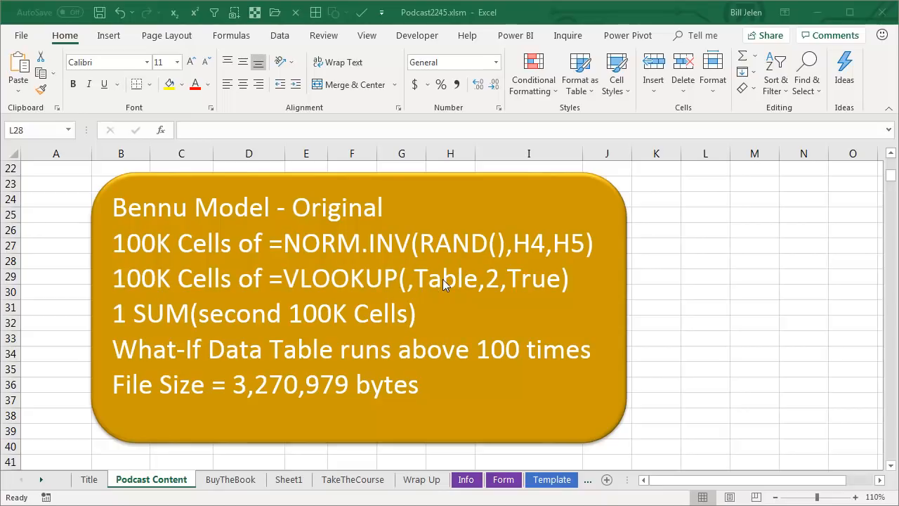
pyautogui.moveTo(357, 323)
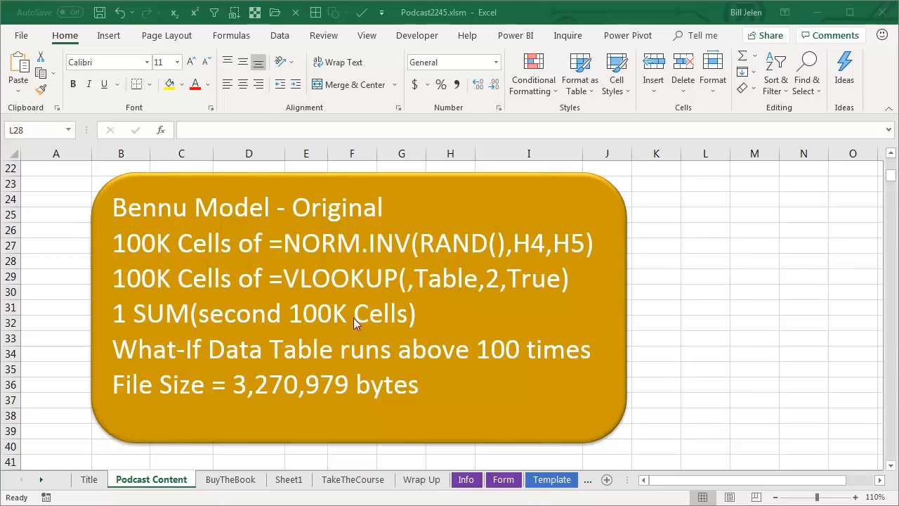
pyautogui.moveTo(371, 323)
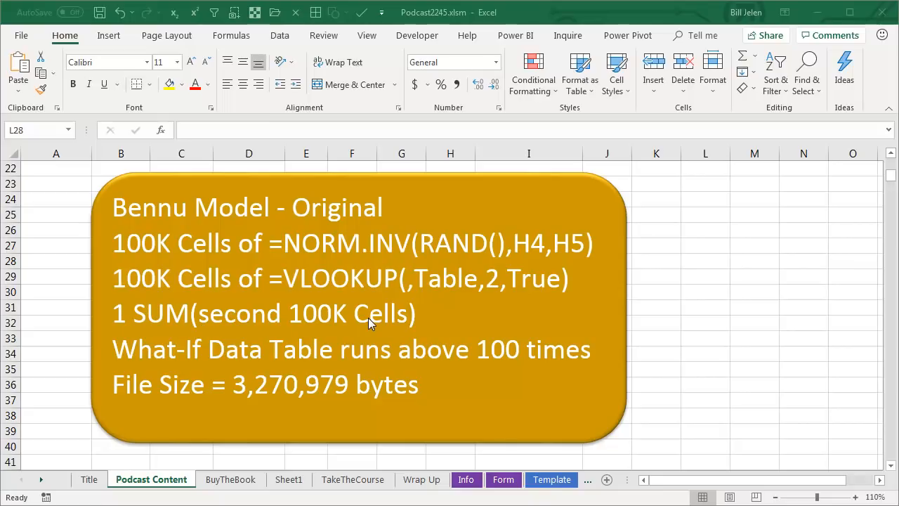
pyautogui.moveTo(259, 358)
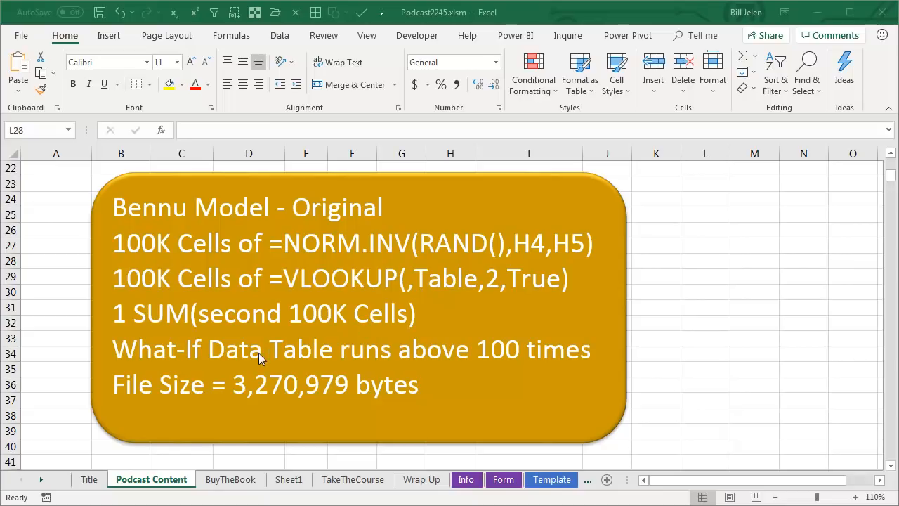
pyautogui.moveTo(125, 326)
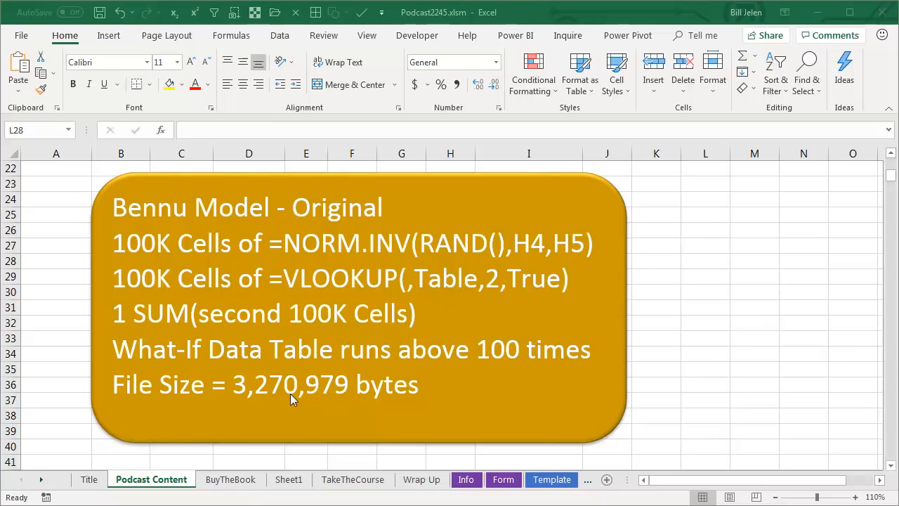
pyautogui.moveTo(262, 402)
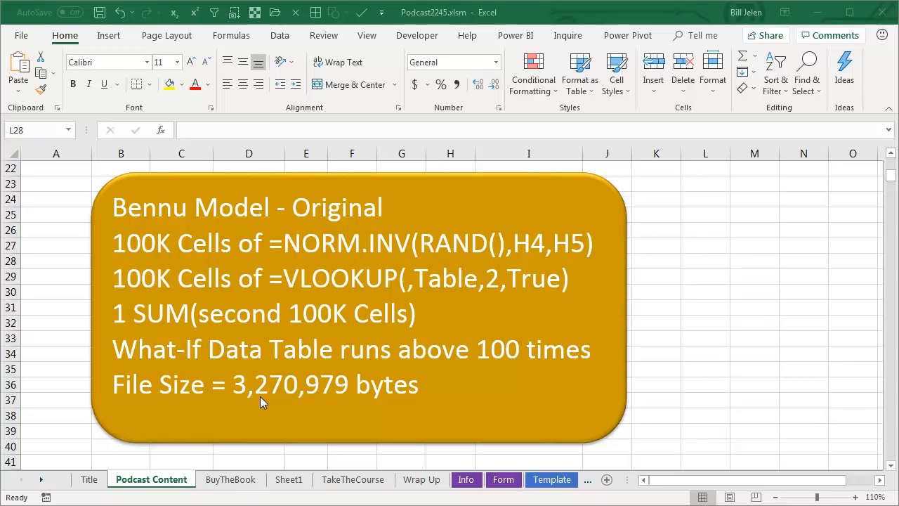
pyautogui.moveTo(588, 394)
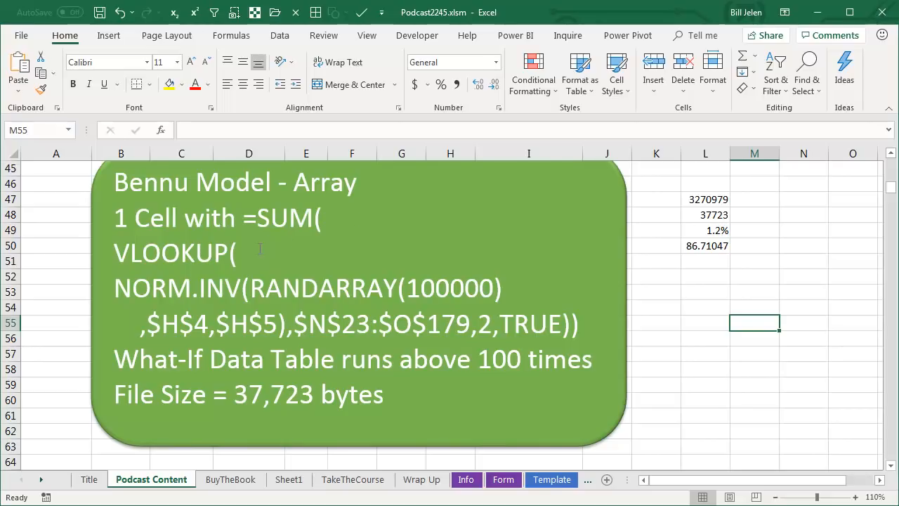
pyautogui.moveTo(220, 298)
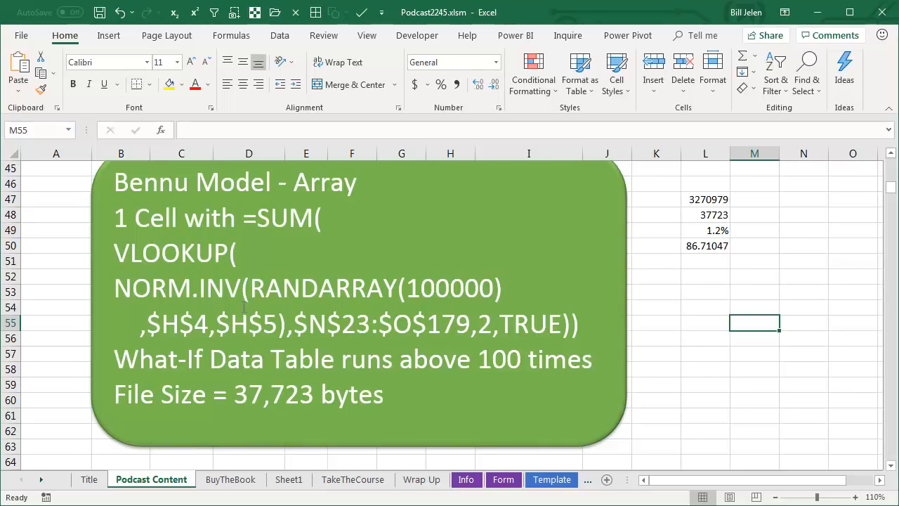
pyautogui.moveTo(518, 325)
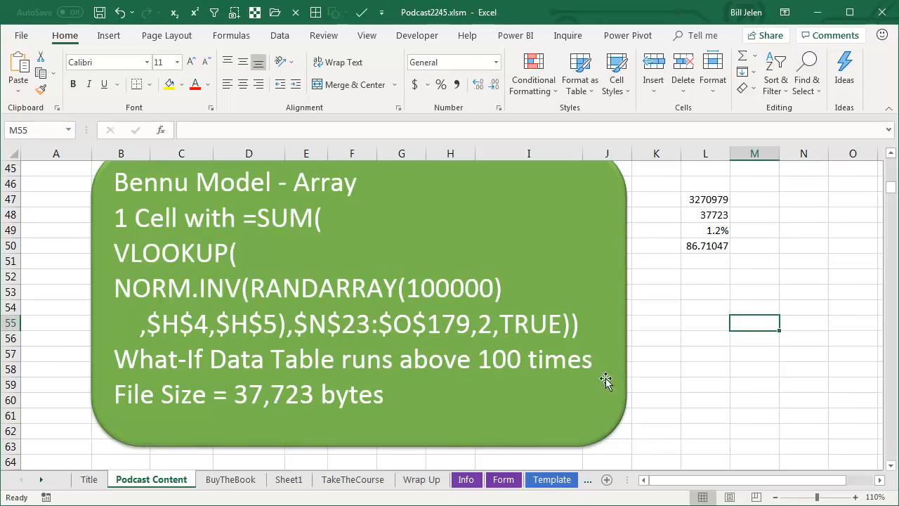
pyautogui.moveTo(721, 231)
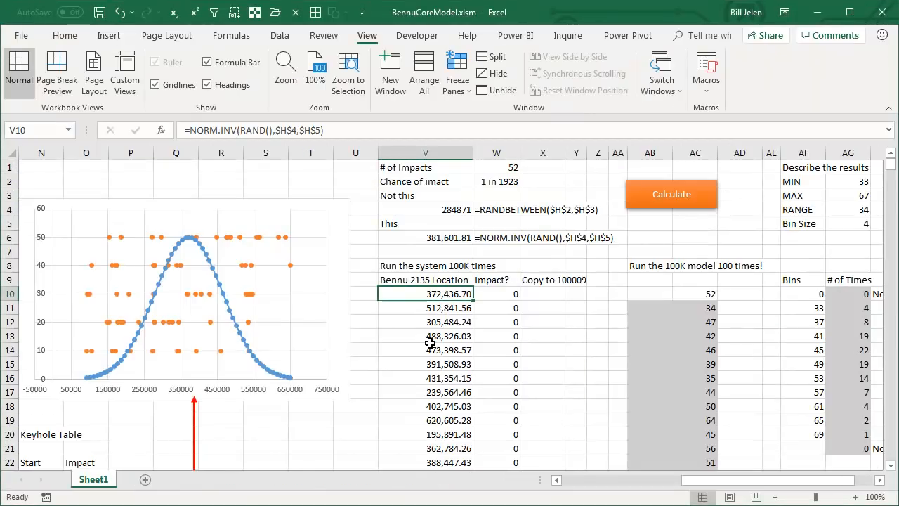
# - Select AB10 beside the 100-run results table and scroll down to review it
pyautogui.click(425, 350)
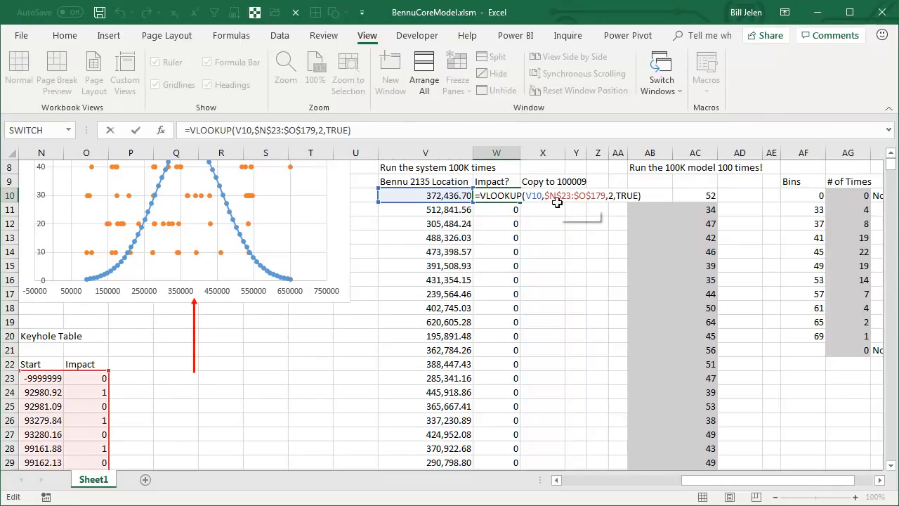
pyautogui.moveTo(569, 203)
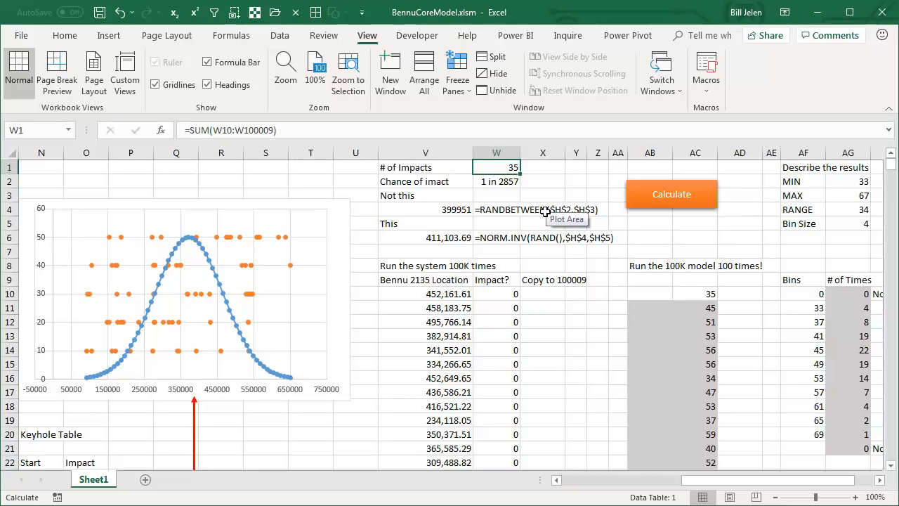
pyautogui.moveTo(509, 185)
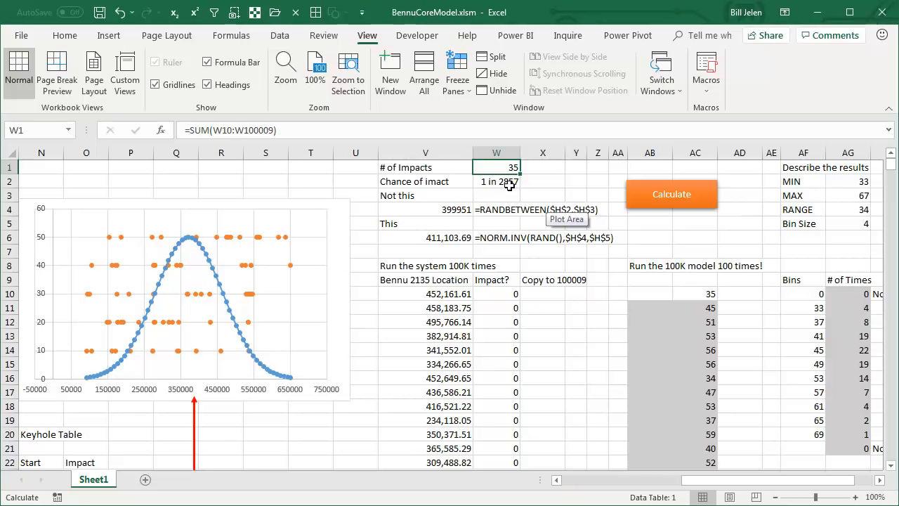
pyautogui.moveTo(506, 185)
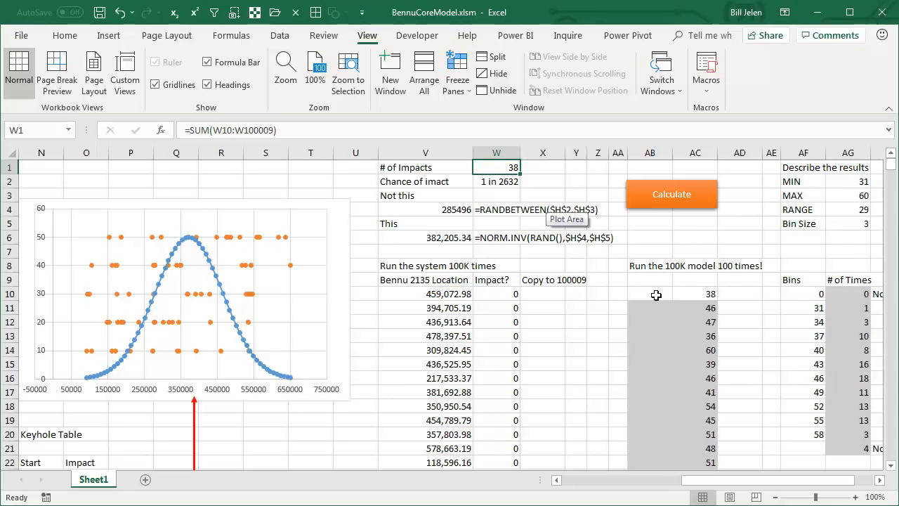
pyautogui.click(650, 293)
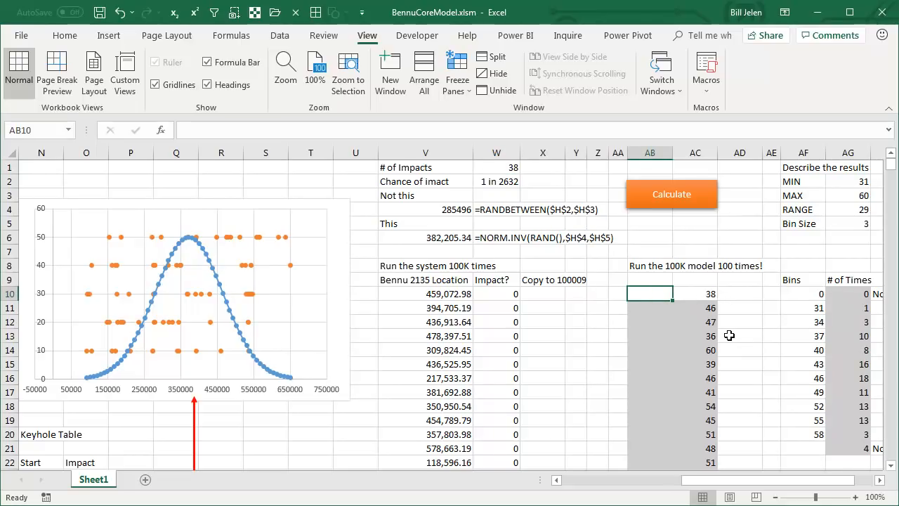
pyautogui.scroll(-3)
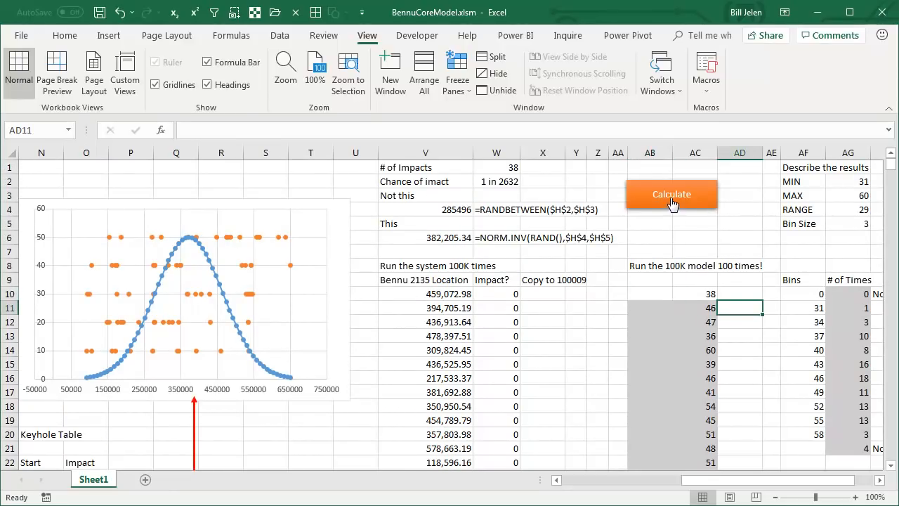
# - Time a full recalculation of the original model, about 10.8 seconds
pyautogui.click(672, 195)
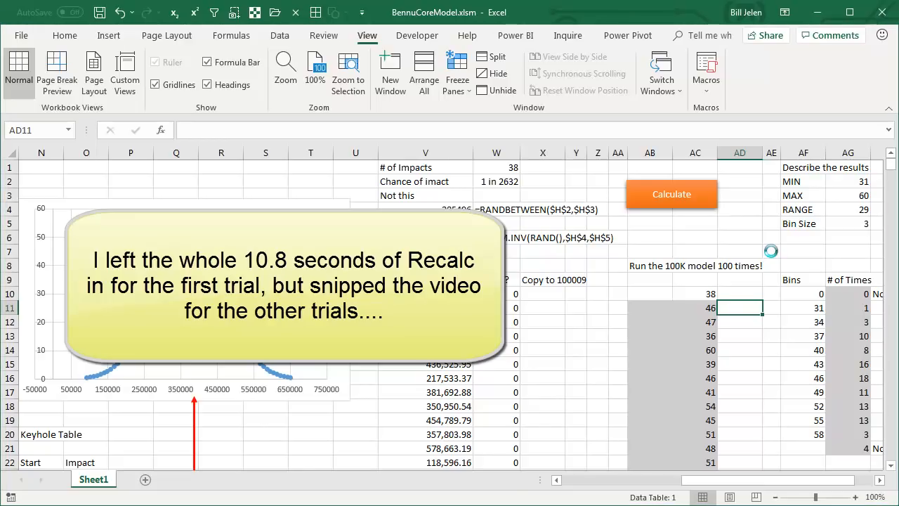
pyautogui.click(671, 194)
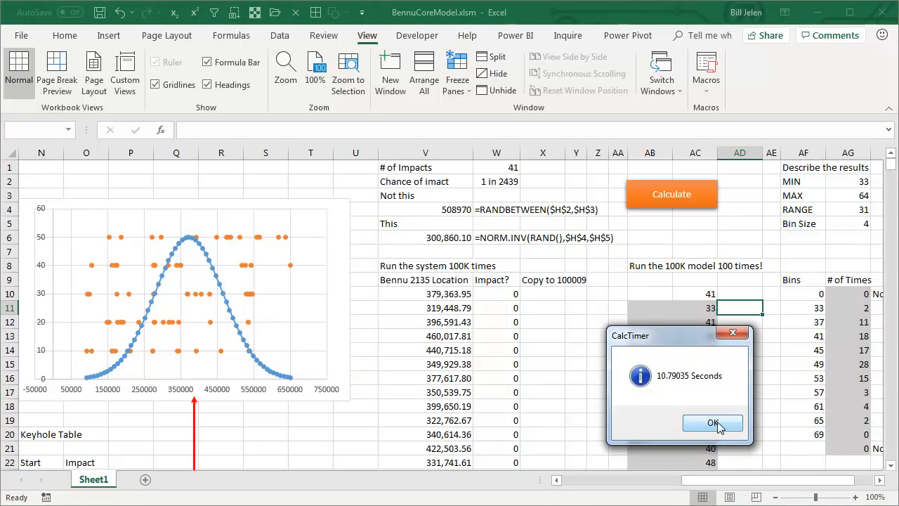
pyautogui.click(713, 423)
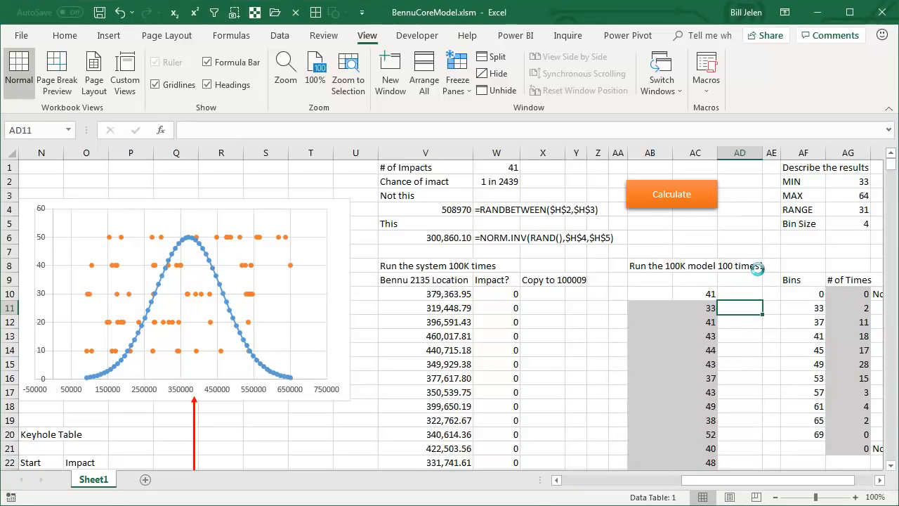
# - Run and dismiss another timed recalculation, then select the location formula cell
pyautogui.click(672, 194)
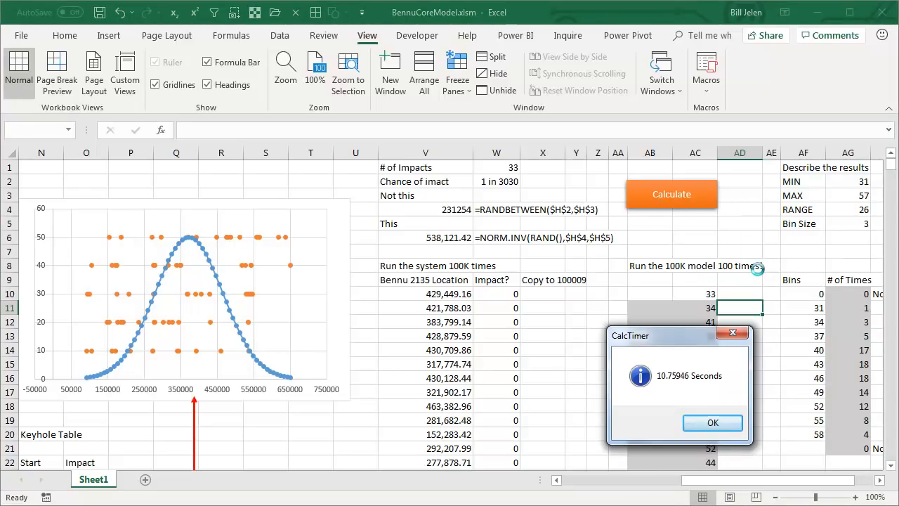
pyautogui.click(672, 194)
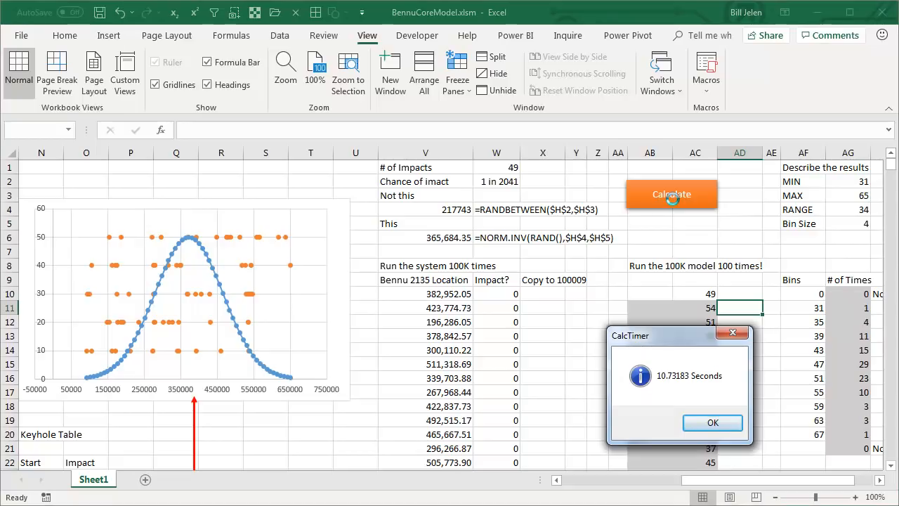
pyautogui.click(712, 423)
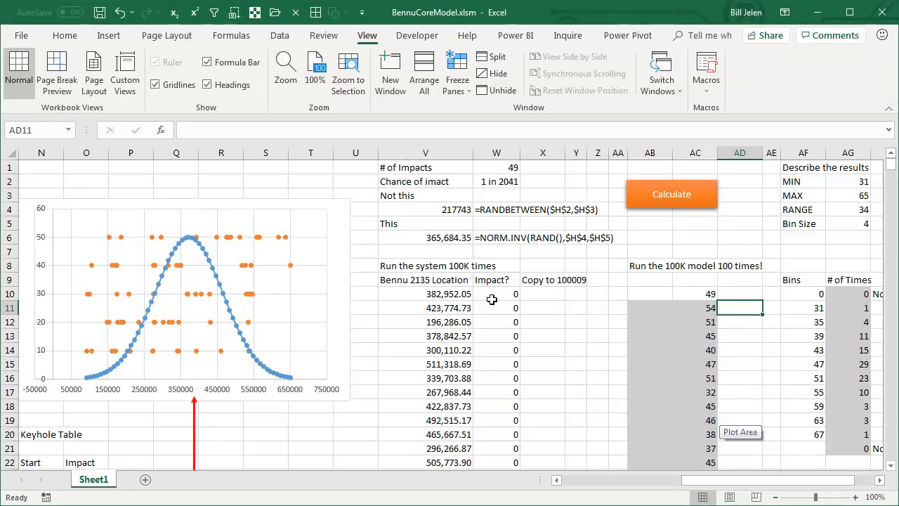
pyautogui.click(425, 294)
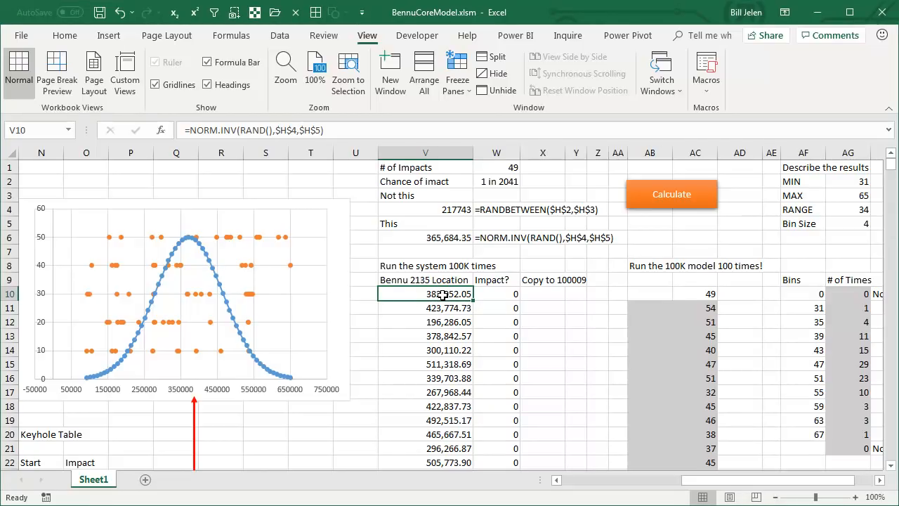
# - Edit the formula into one VLOOKUP over RANDARRAY(100000) and begin wrapping it in SUM
pyautogui.doubleClick(425, 294)
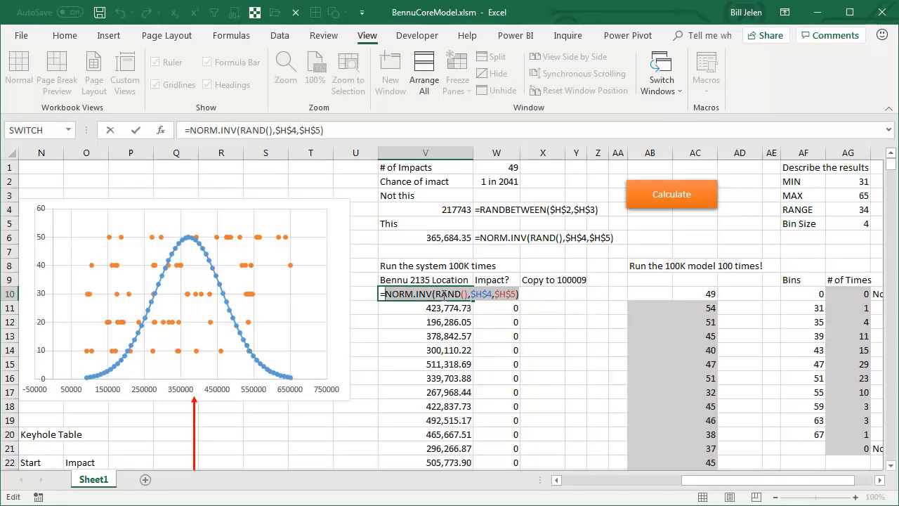
pyautogui.write('=VLOOKUP(V10,$N$23:$O$179,2,TRUE)')
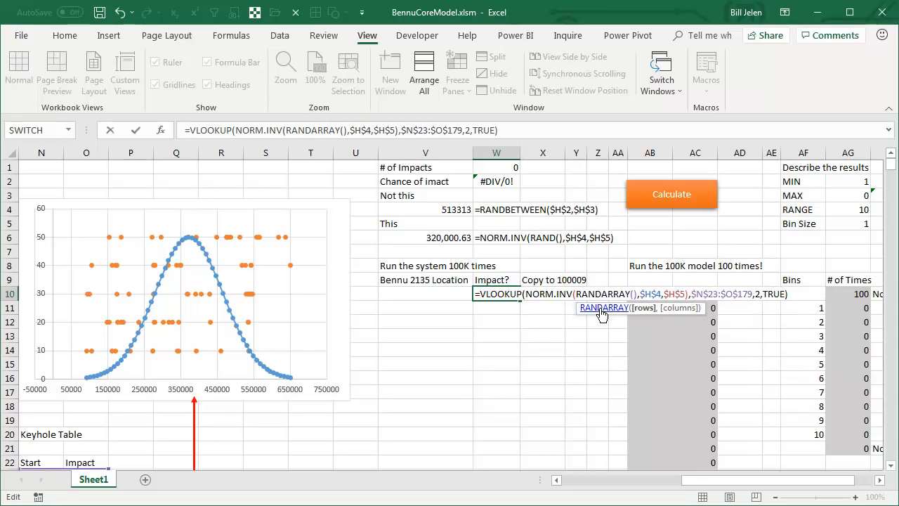
pyautogui.write('100000')
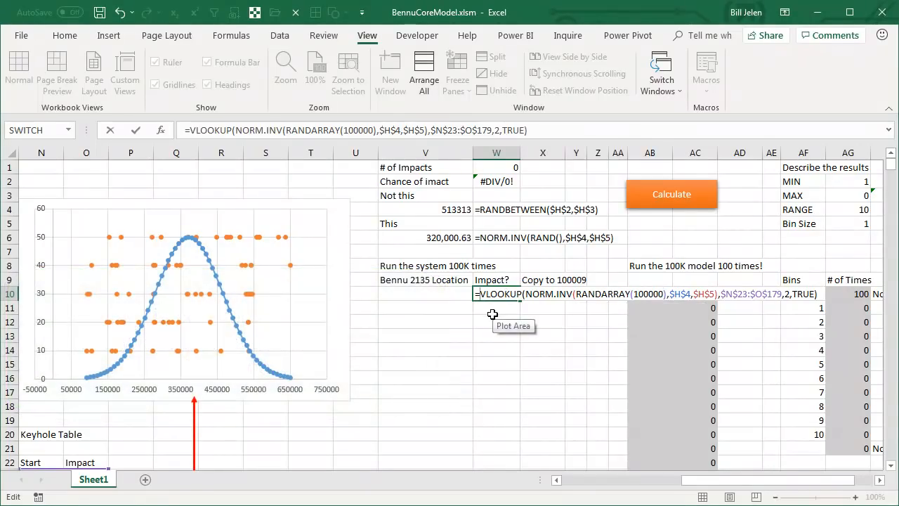
pyautogui.write('SUM(')
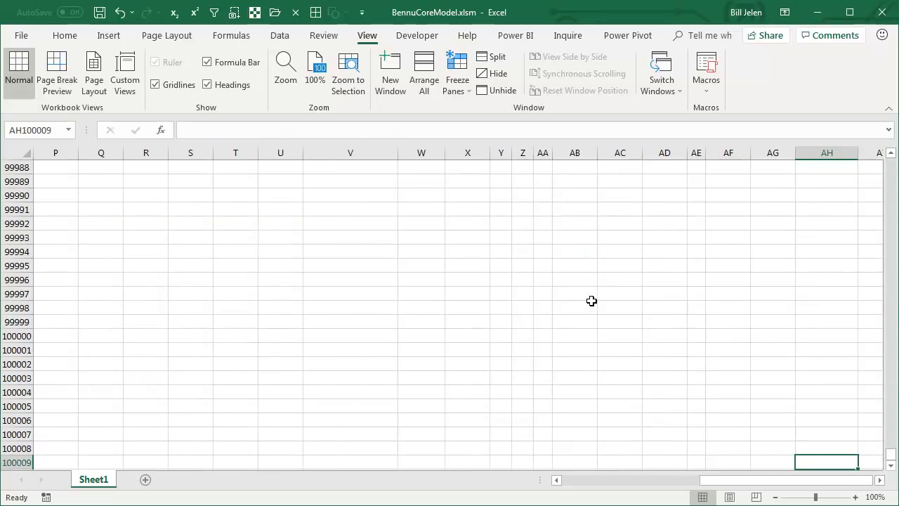
pyautogui.moveTo(592, 303)
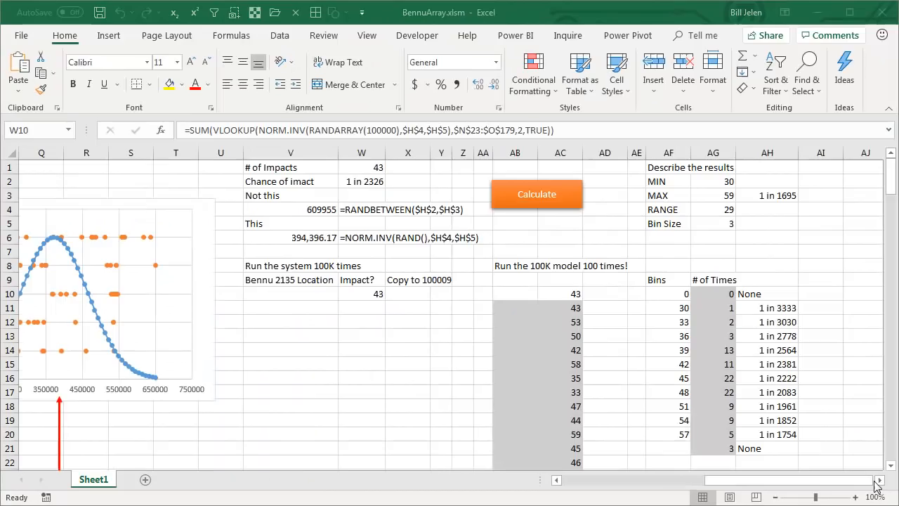
pyautogui.moveTo(452, 23)
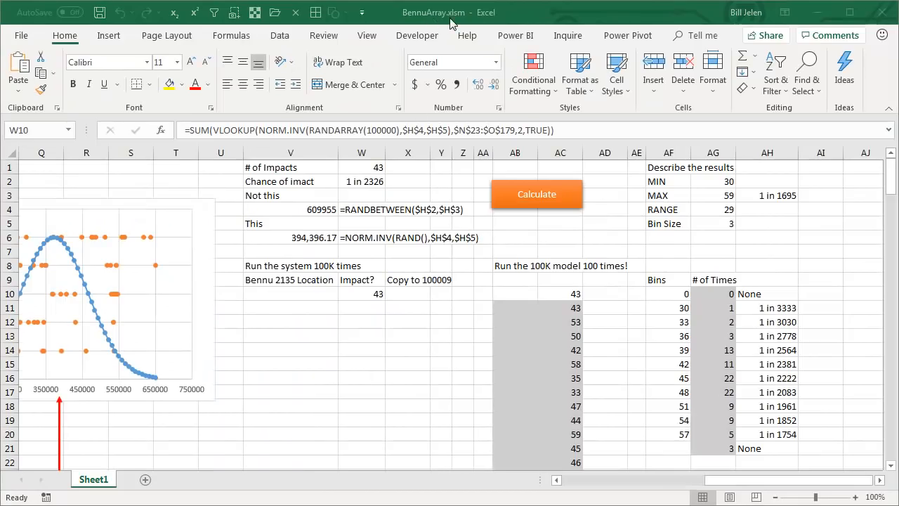
pyautogui.moveTo(345, 338)
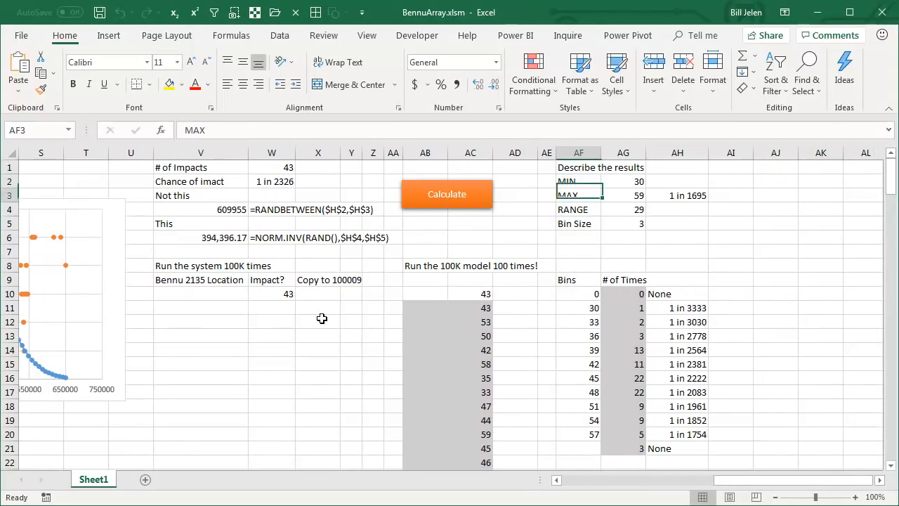
pyautogui.click(272, 294)
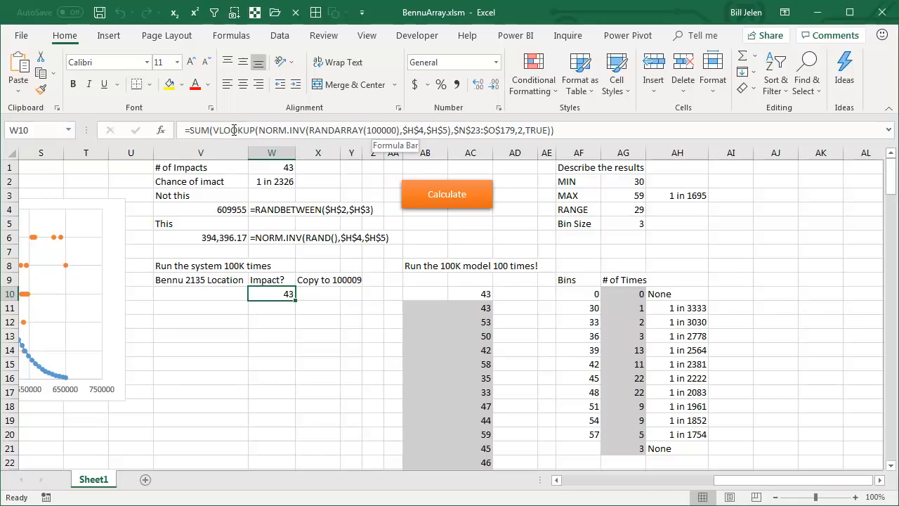
pyautogui.moveTo(341, 130)
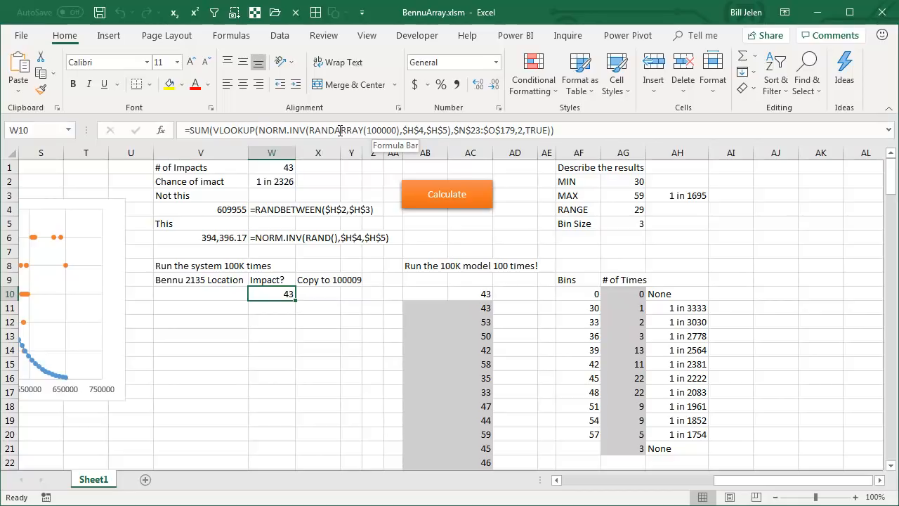
pyautogui.moveTo(200, 130)
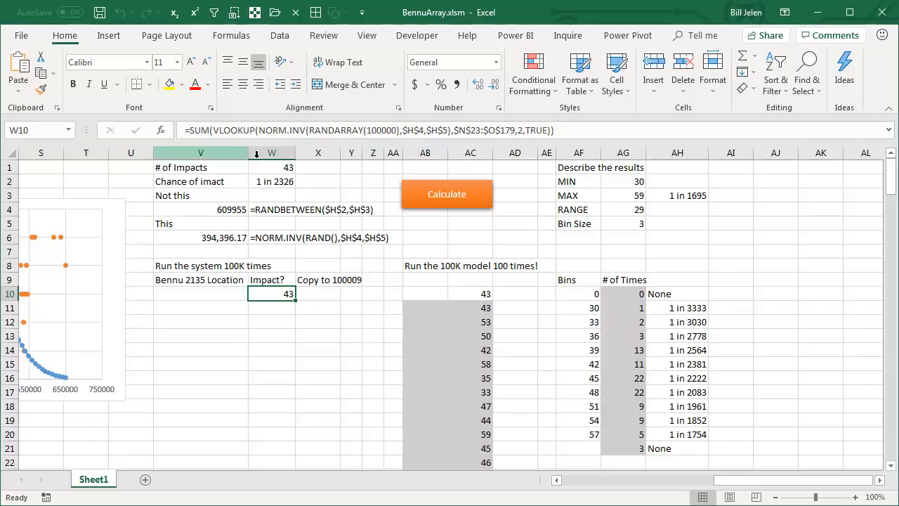
# - Time the array version's recalculation at about 5.4 seconds, showing 37 impacts
pyautogui.click(446, 194)
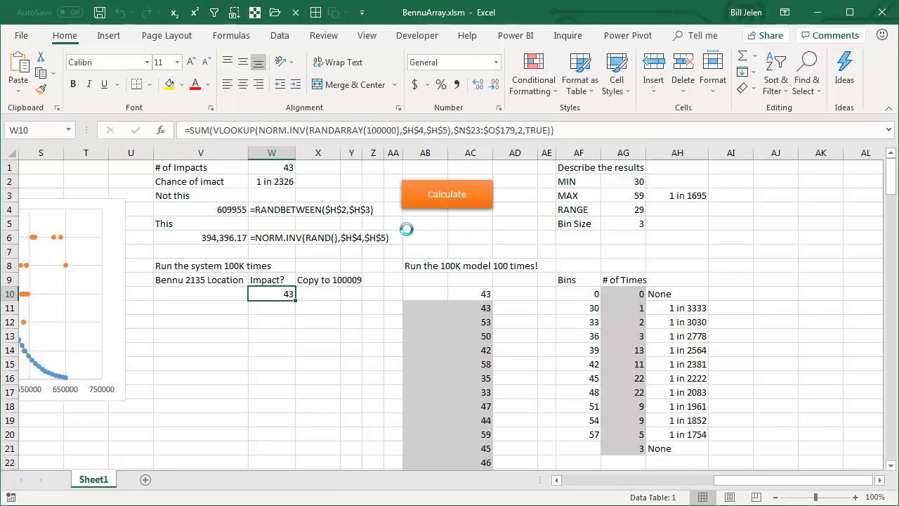
pyautogui.click(447, 194)
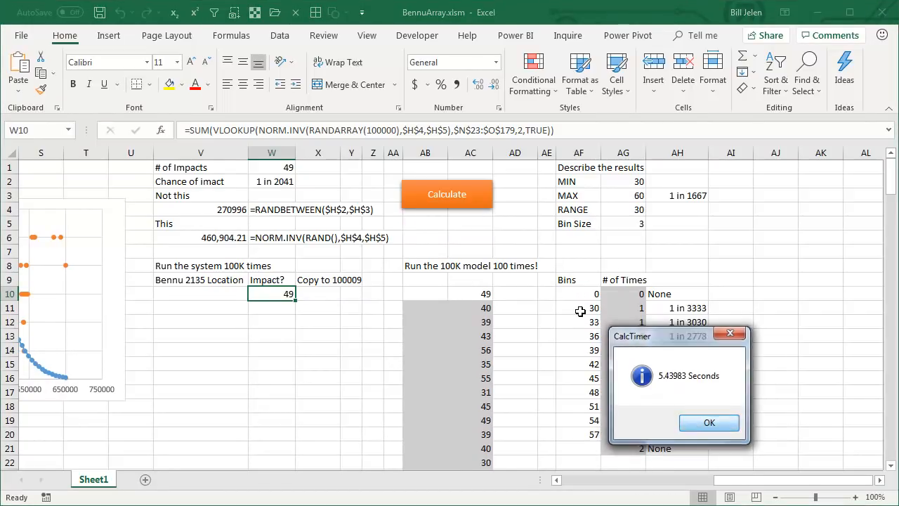
pyautogui.click(709, 422)
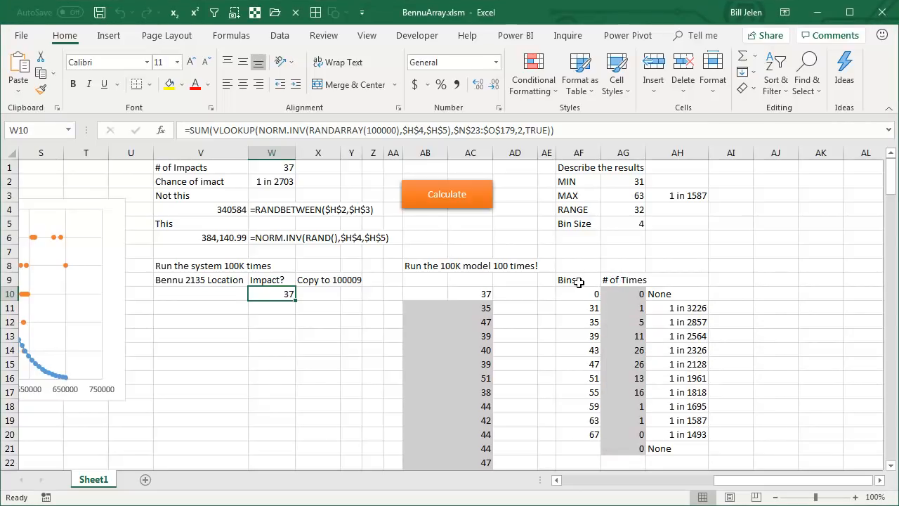
pyautogui.moveTo(583, 283)
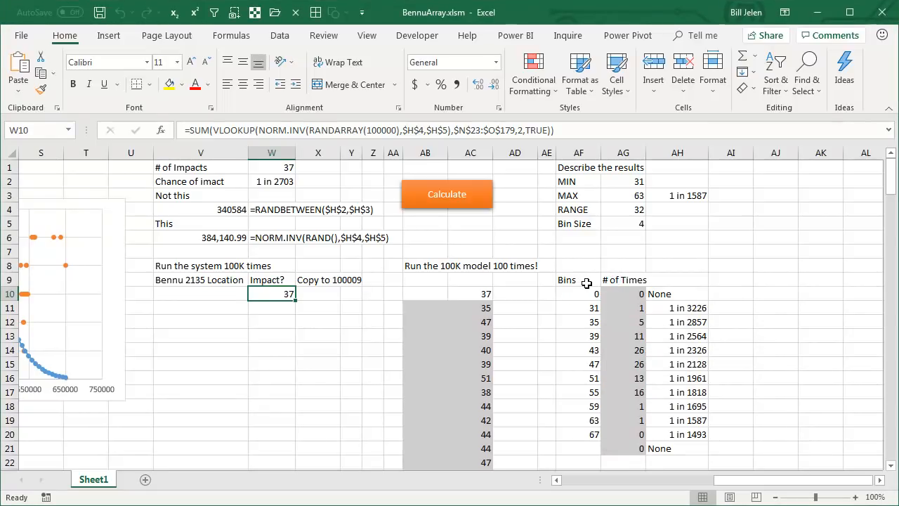
pyautogui.moveTo(588, 281)
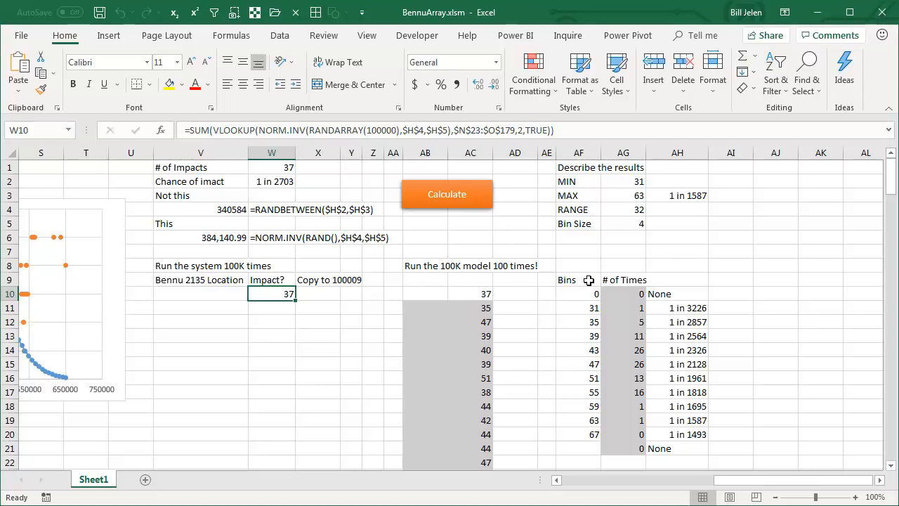
pyautogui.moveTo(697, 383)
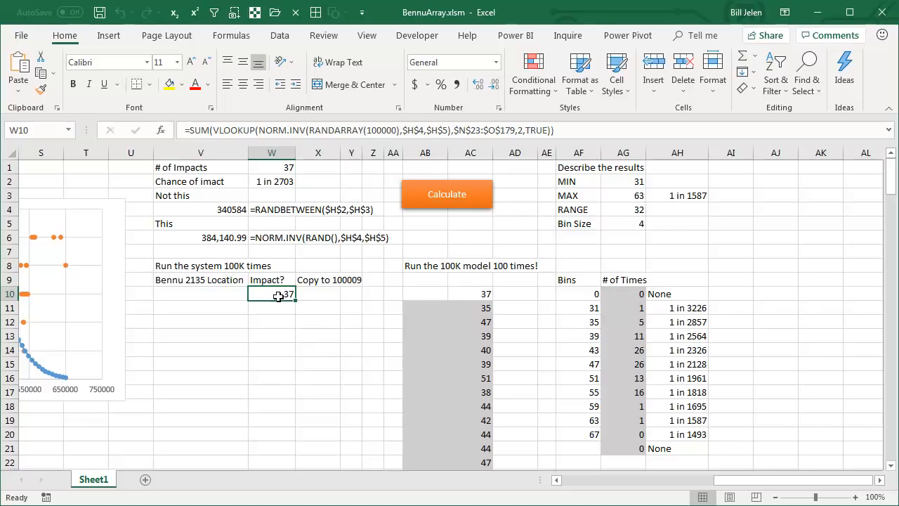
pyautogui.moveTo(334, 311)
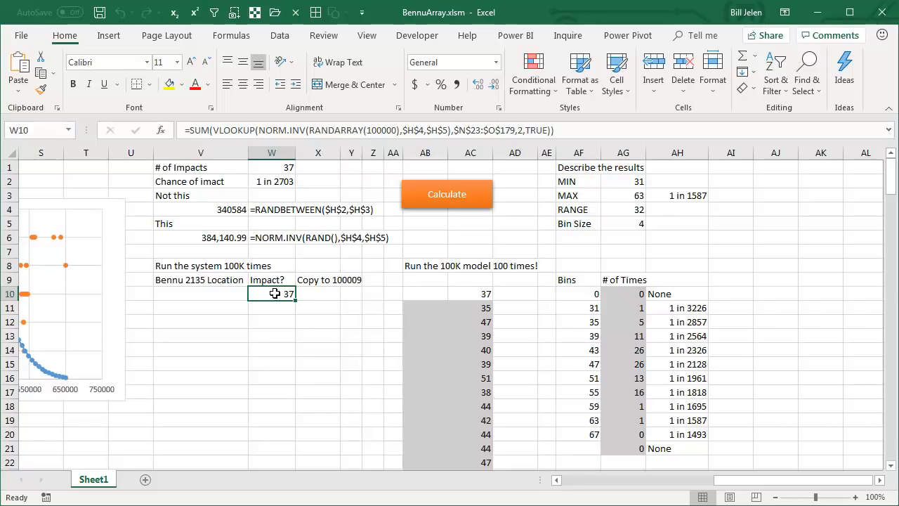
# - Select AC11 to reveal the TABLE(,AA8) data table formula behind the trials
pyautogui.click(470, 307)
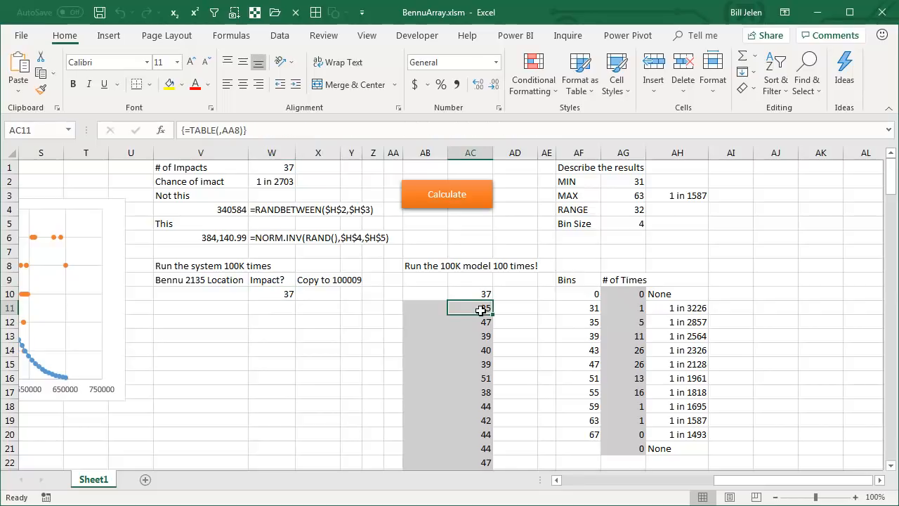
pyautogui.moveTo(229, 138)
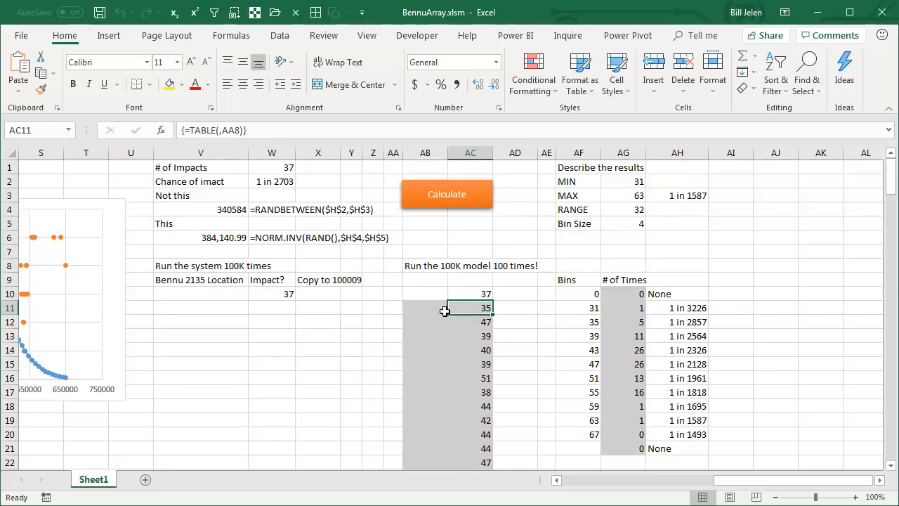
pyautogui.moveTo(486, 333)
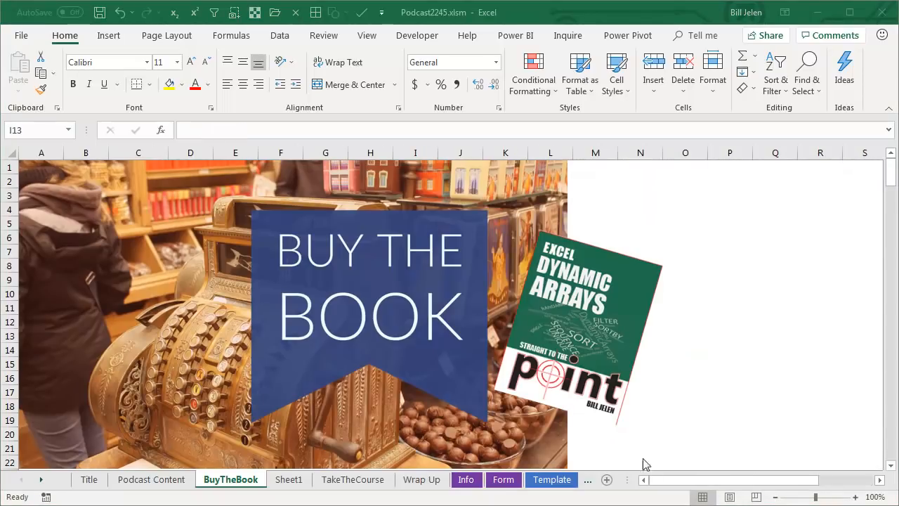
pyautogui.moveTo(629, 283)
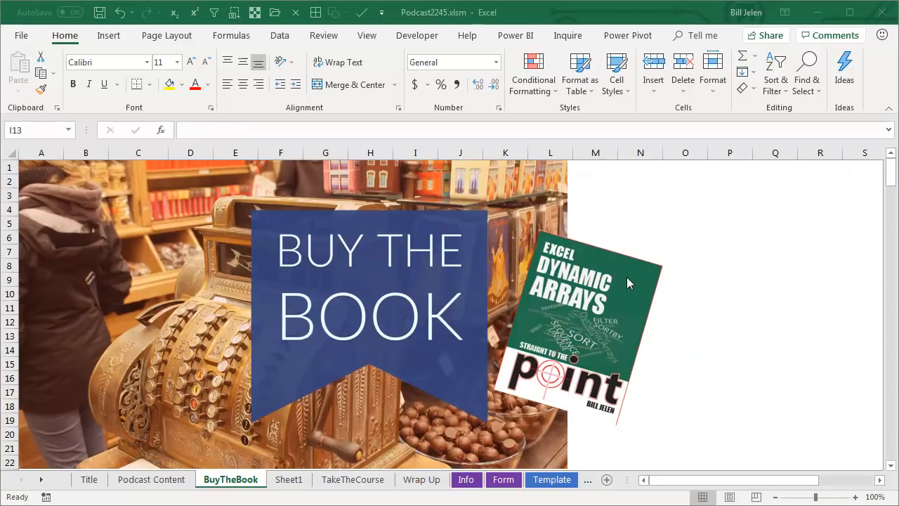
pyautogui.moveTo(636, 282)
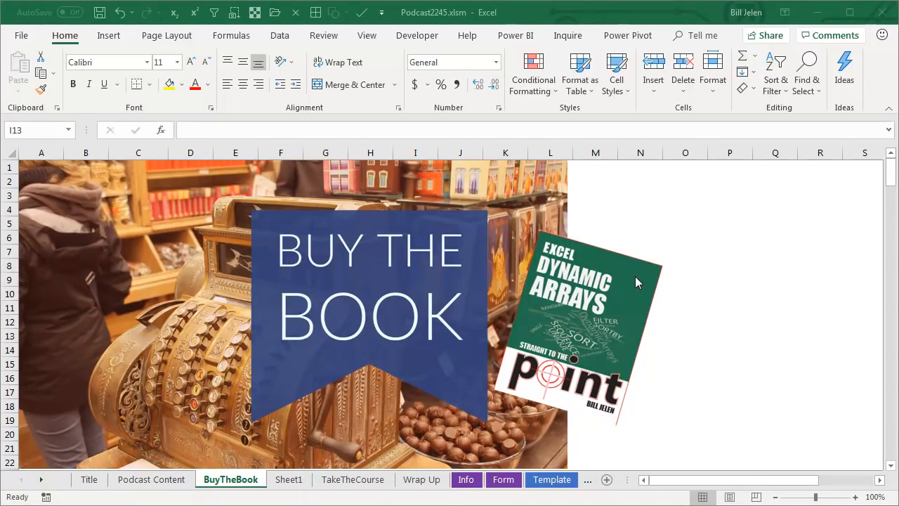
pyautogui.moveTo(691, 301)
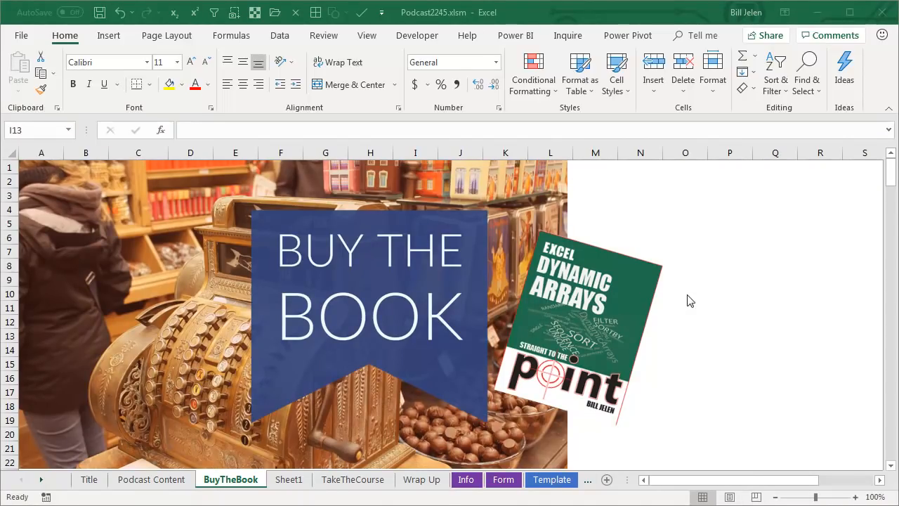
pyautogui.moveTo(700, 315)
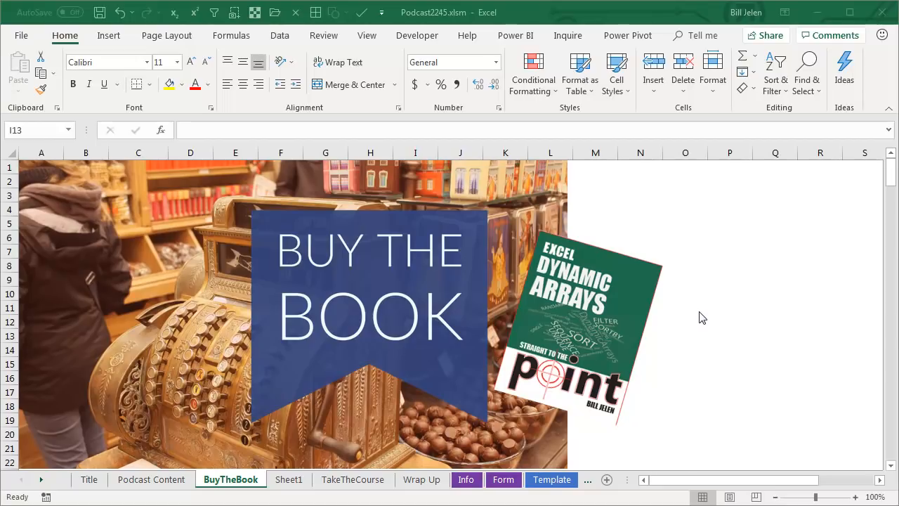
pyautogui.moveTo(767, 286)
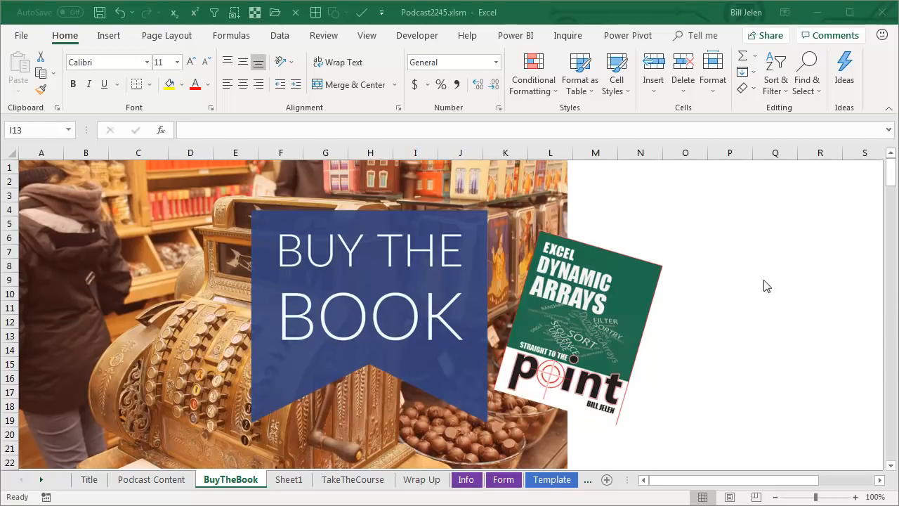
pyautogui.moveTo(727, 321)
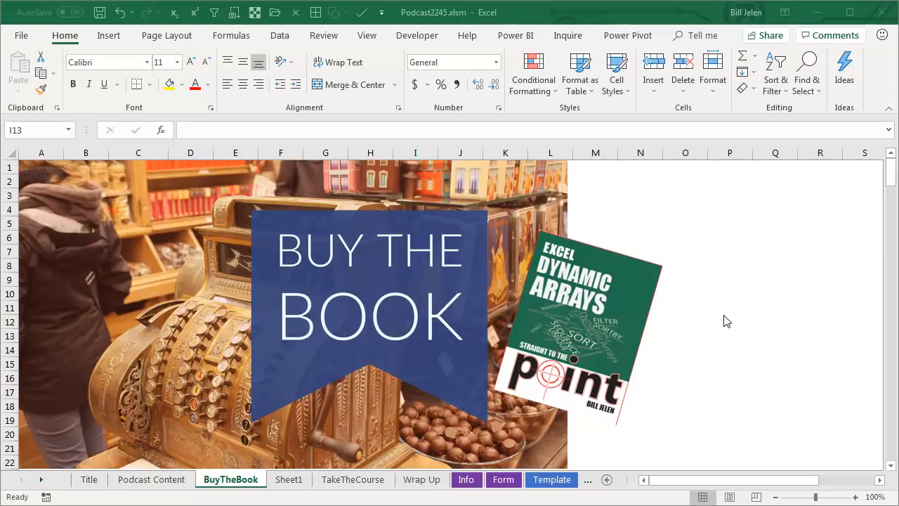
pyautogui.moveTo(684, 350)
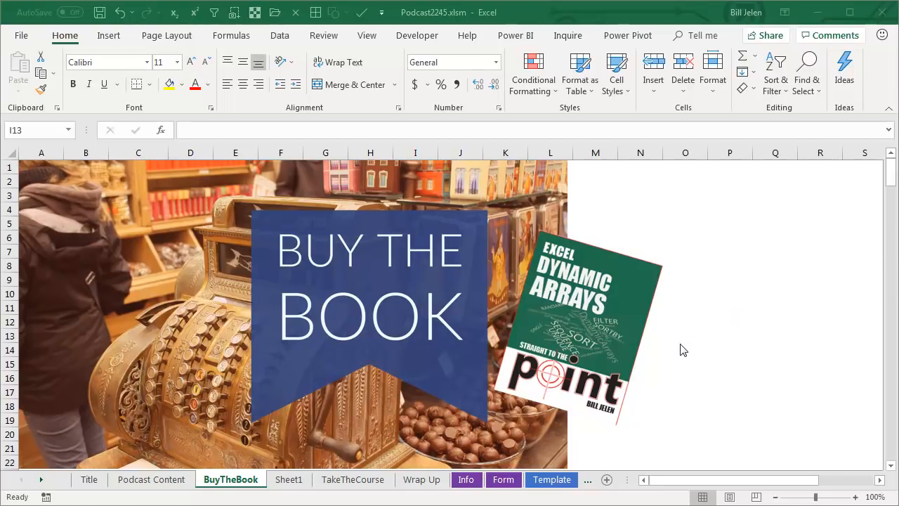
pyautogui.moveTo(550, 447)
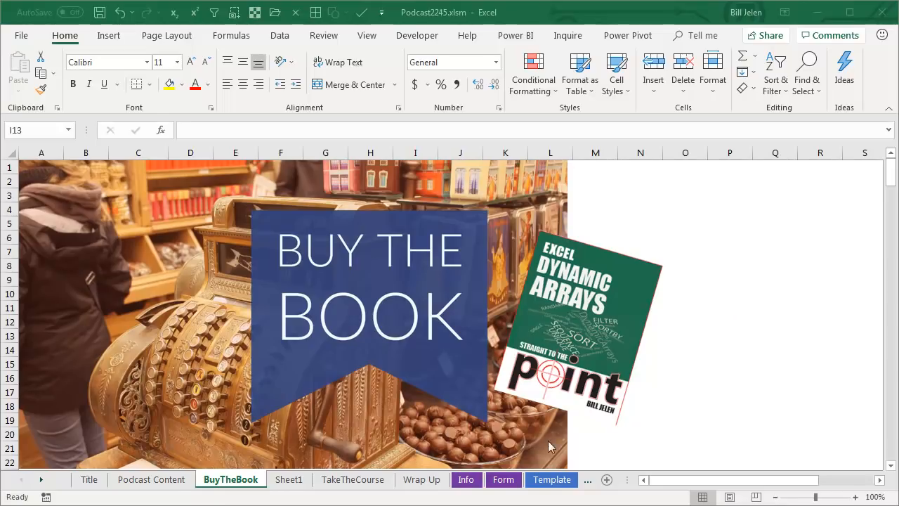
# - Show the Wrap Up sheet comparing 10.76 s for 200K cells with 5.37 s
pyautogui.click(421, 479)
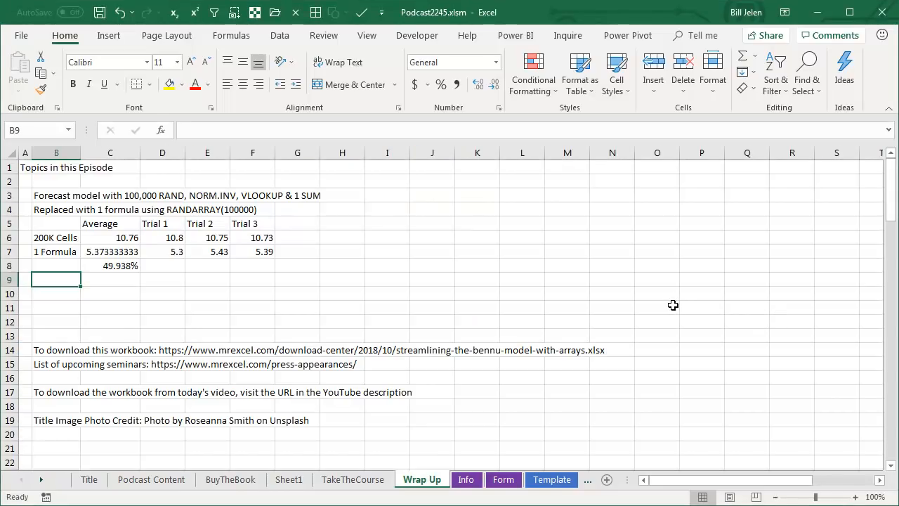
pyautogui.moveTo(167, 198)
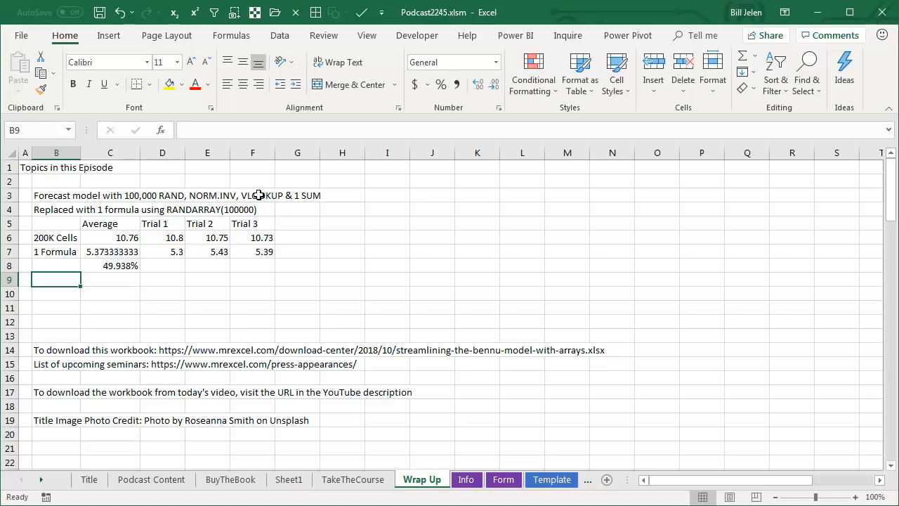
pyautogui.moveTo(342, 213)
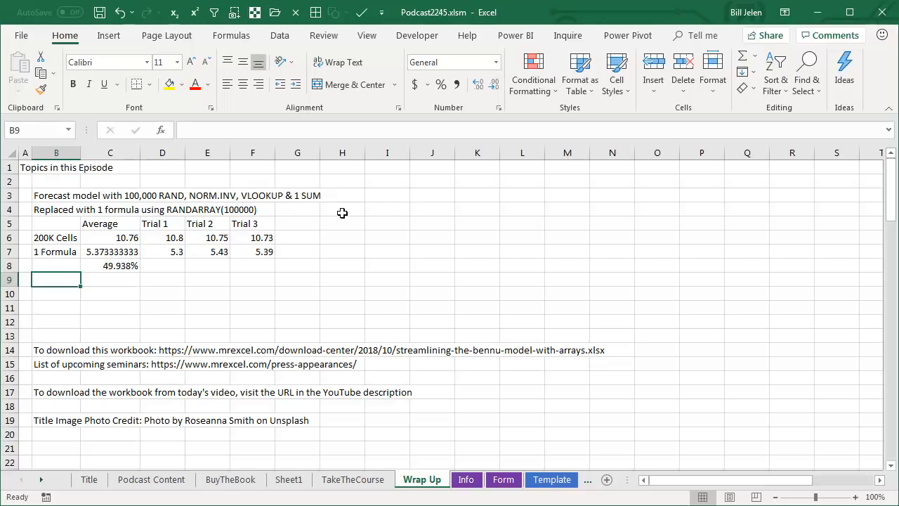
pyautogui.moveTo(276, 210)
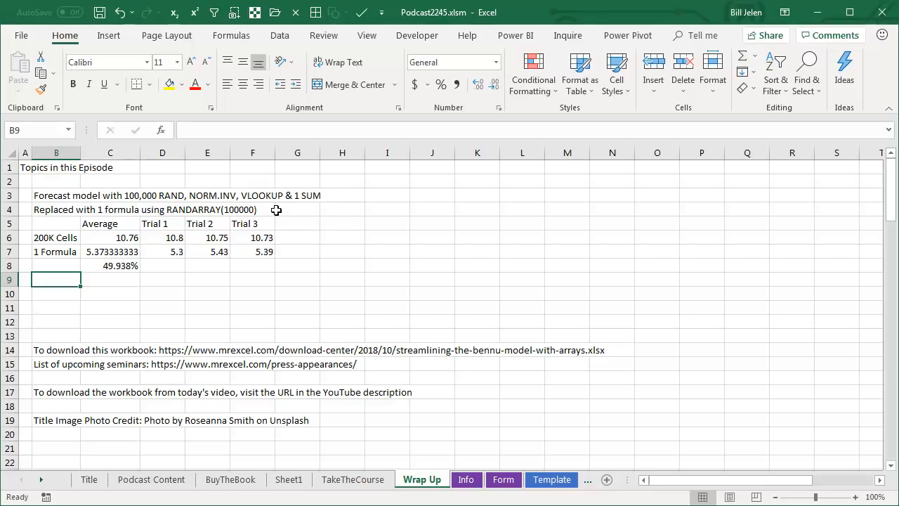
pyautogui.moveTo(115, 244)
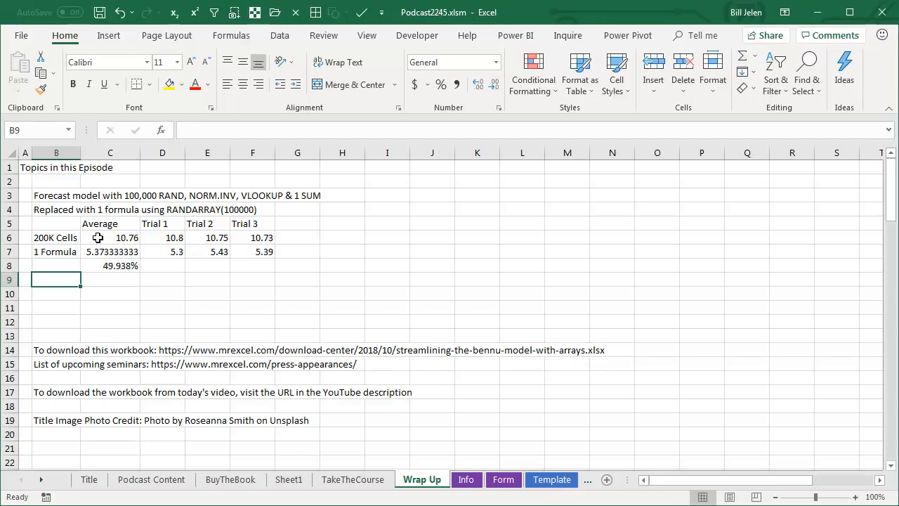
pyautogui.moveTo(102, 247)
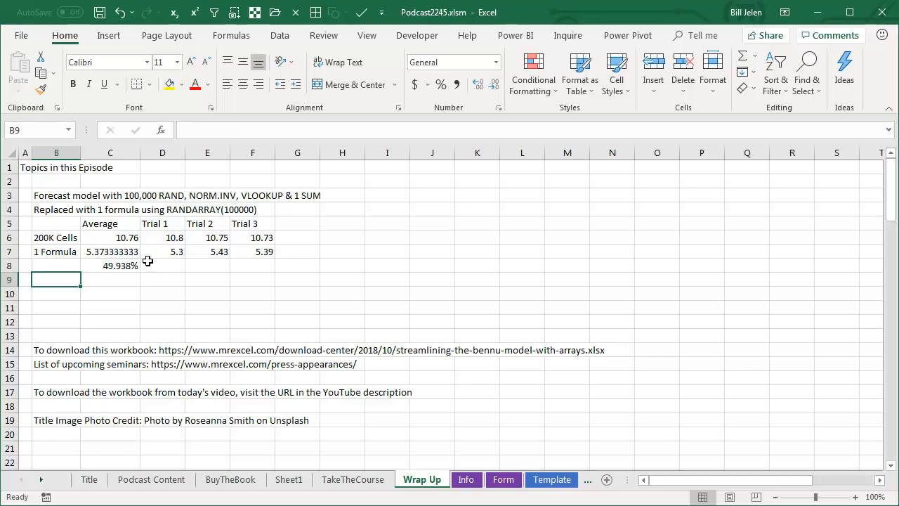
pyautogui.moveTo(136, 268)
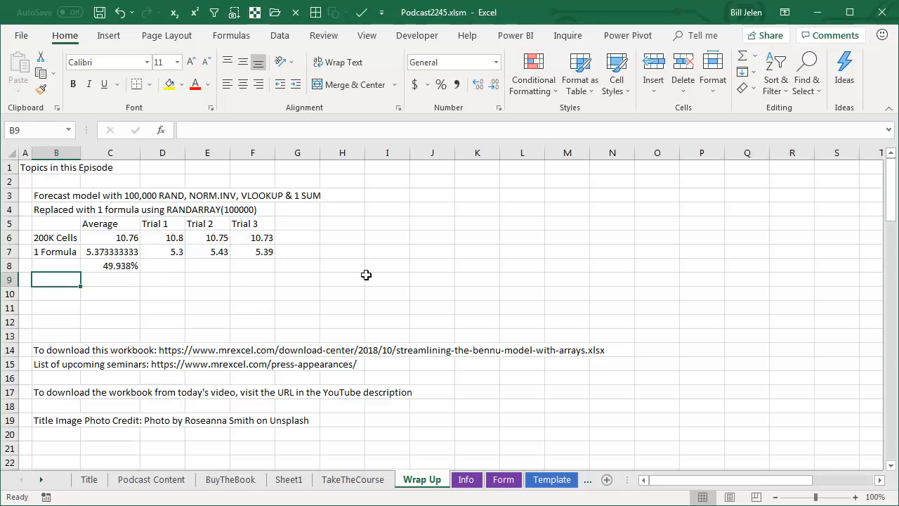
pyautogui.moveTo(552, 268)
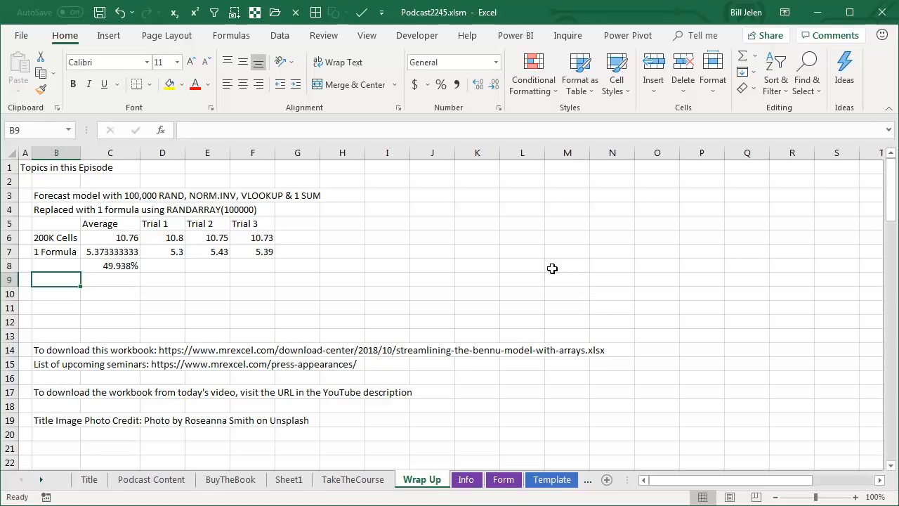
pyautogui.moveTo(579, 290)
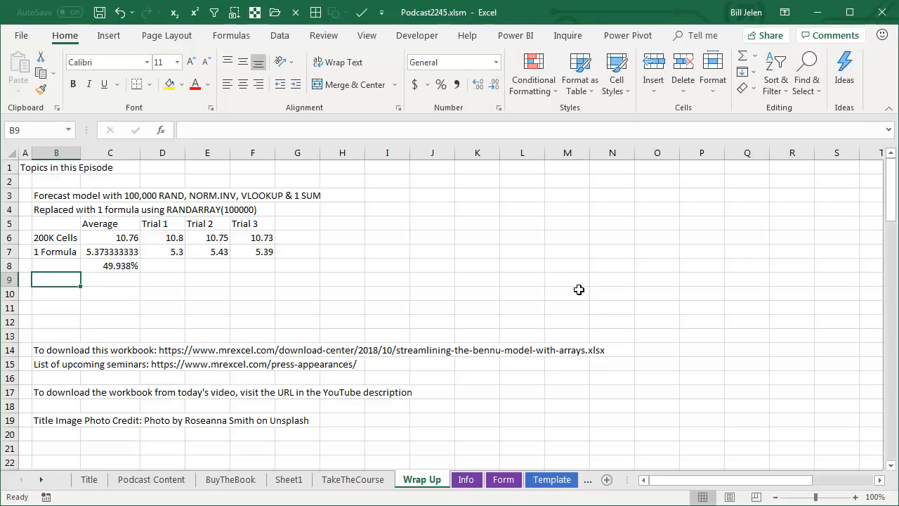